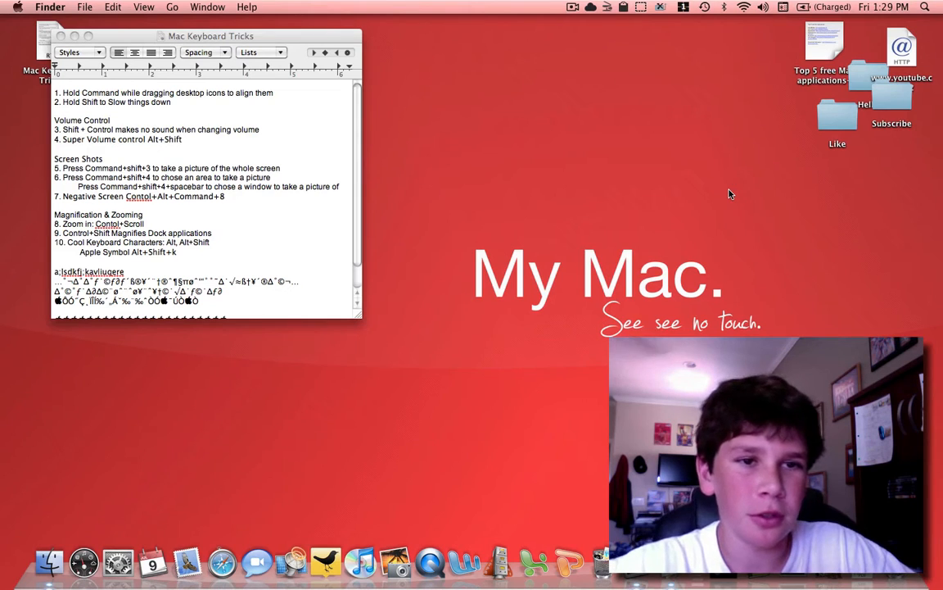
mouse_move(891, 78)
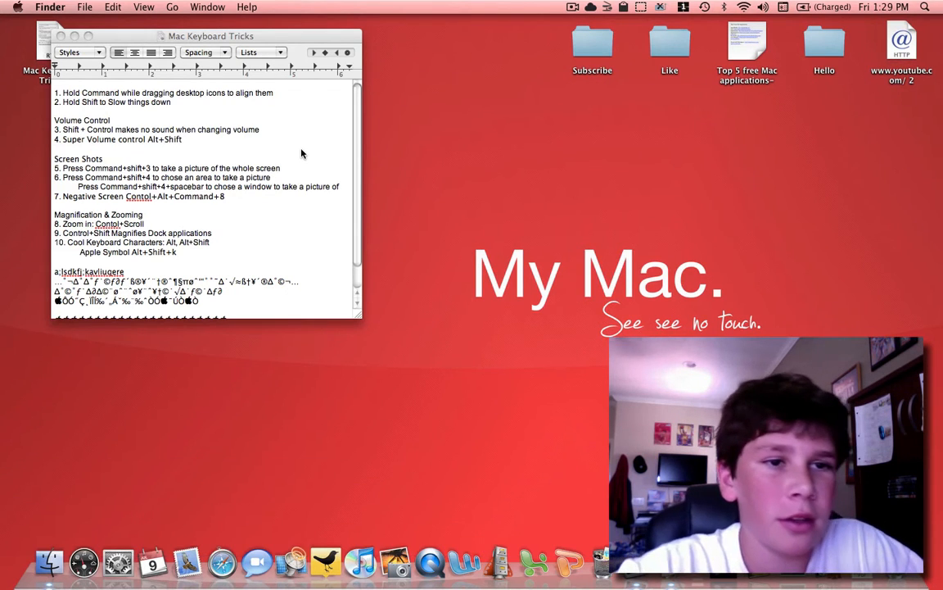
mouse_move(303, 173)
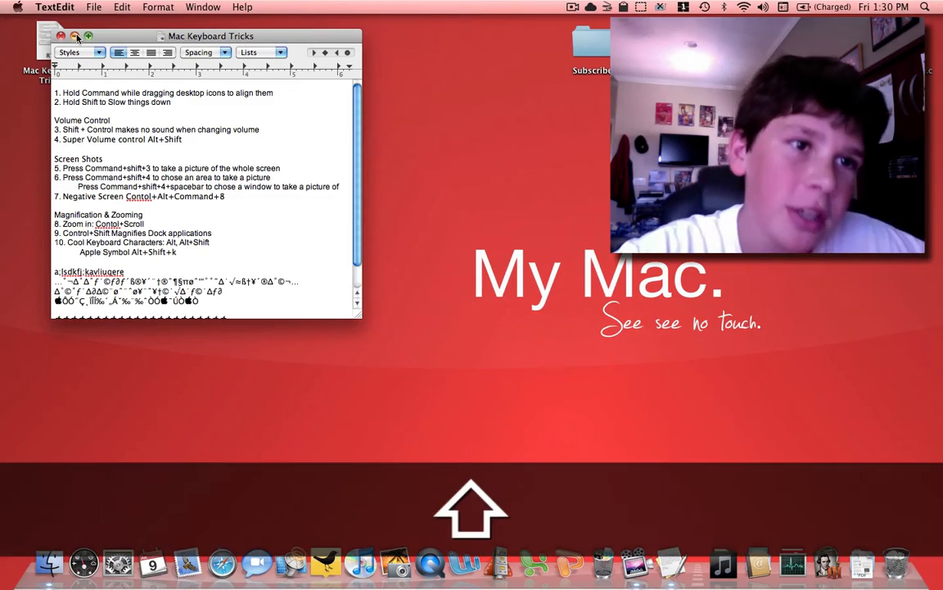
click(76, 37)
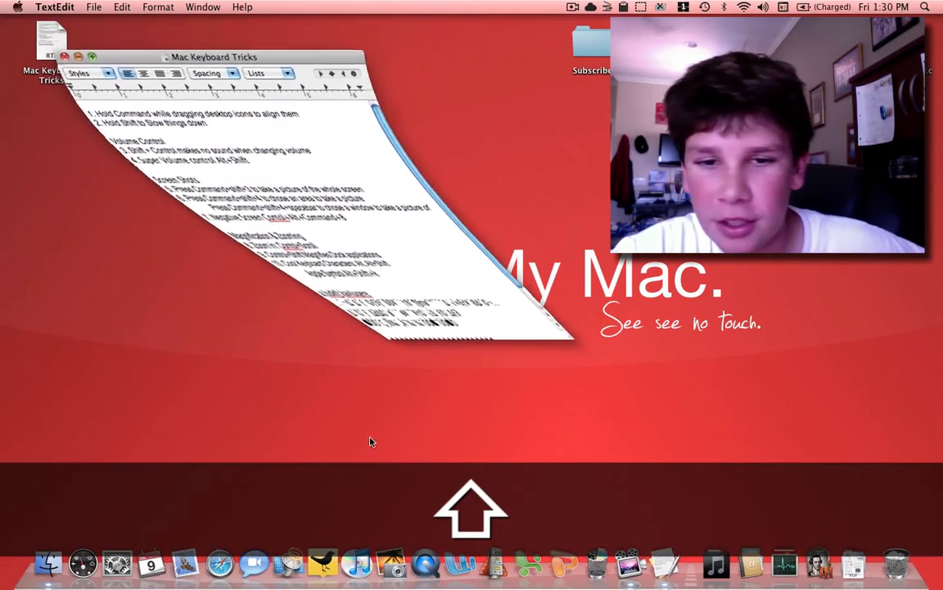
click(77, 57)
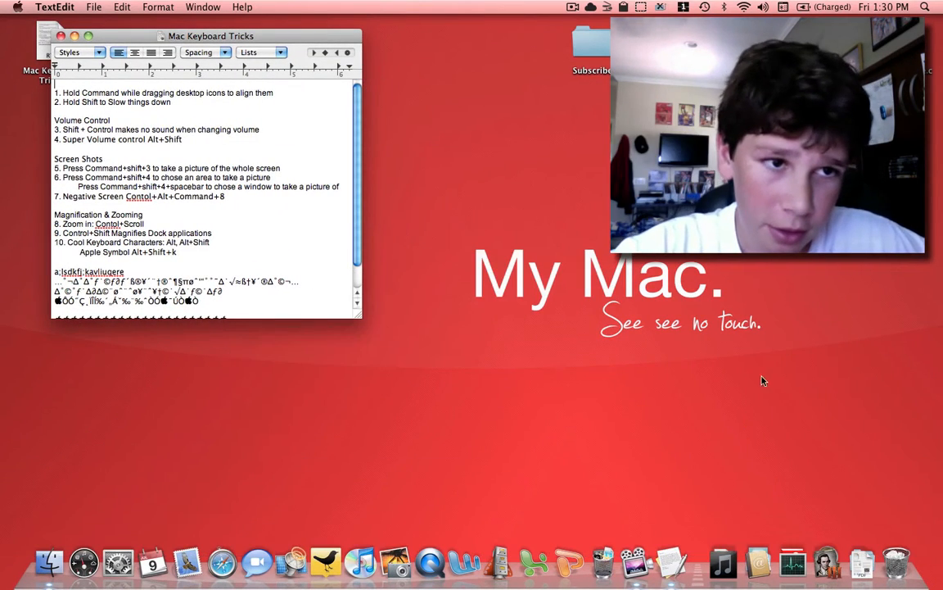
mouse_move(777, 362)
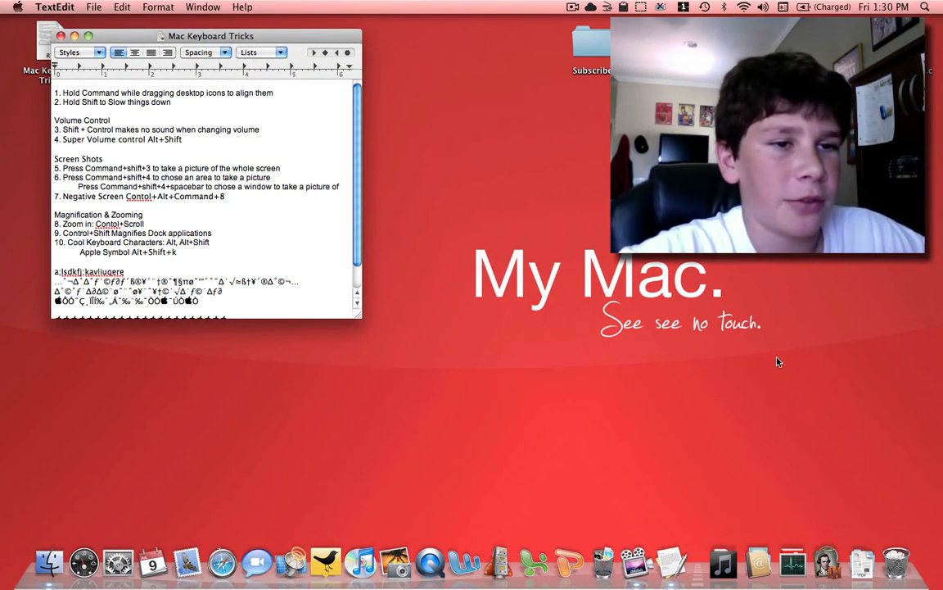
mouse_move(715, 289)
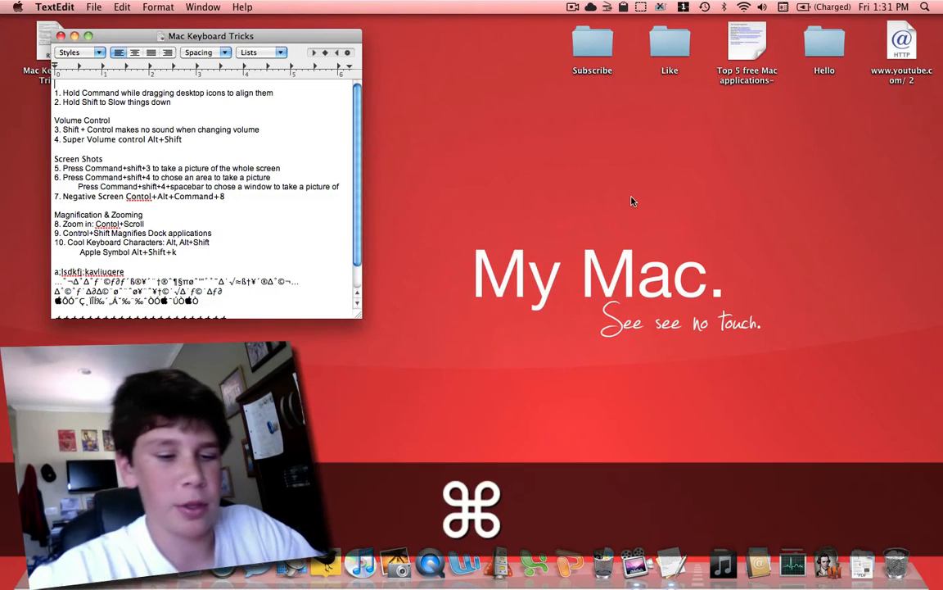
Step: Save a full-screen screenshot to the desktop and open the screenshot files to view them
key(cmd+shift+3)
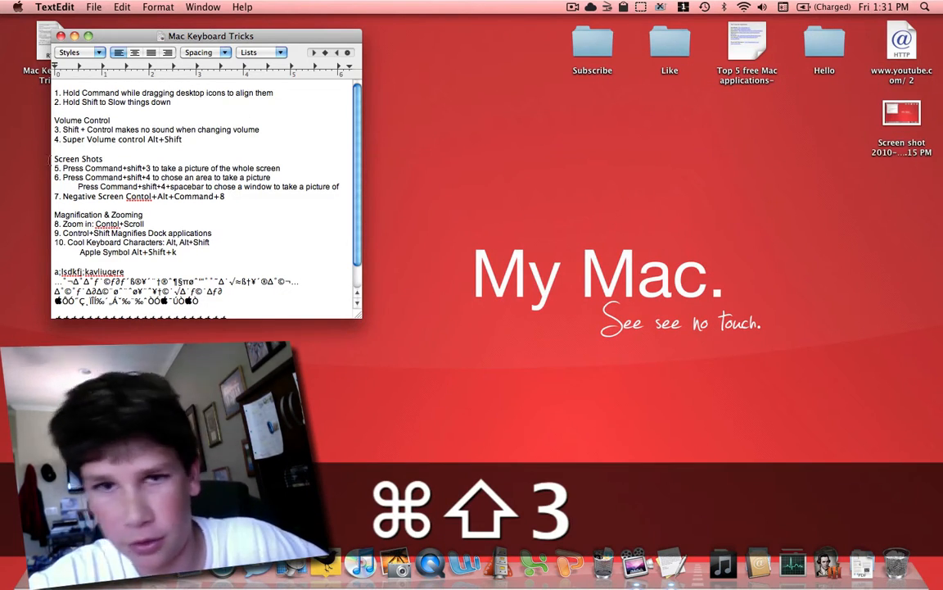
click(901, 113)
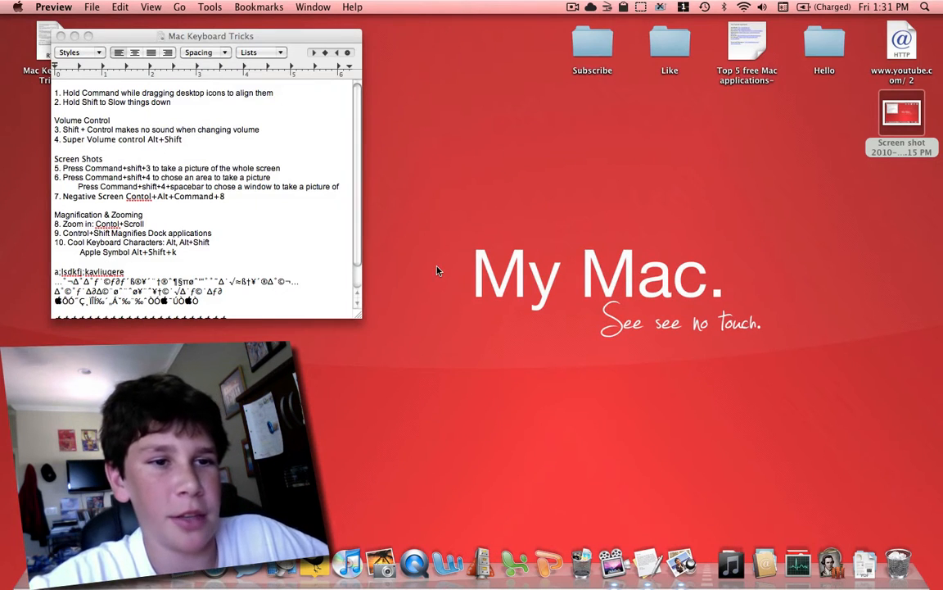
mouse_move(562, 225)
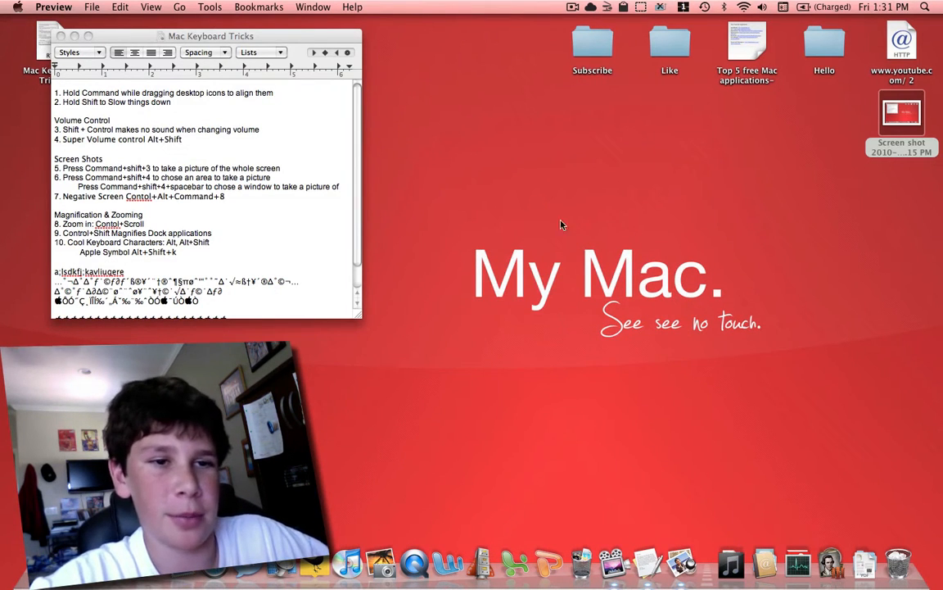
mouse_move(567, 189)
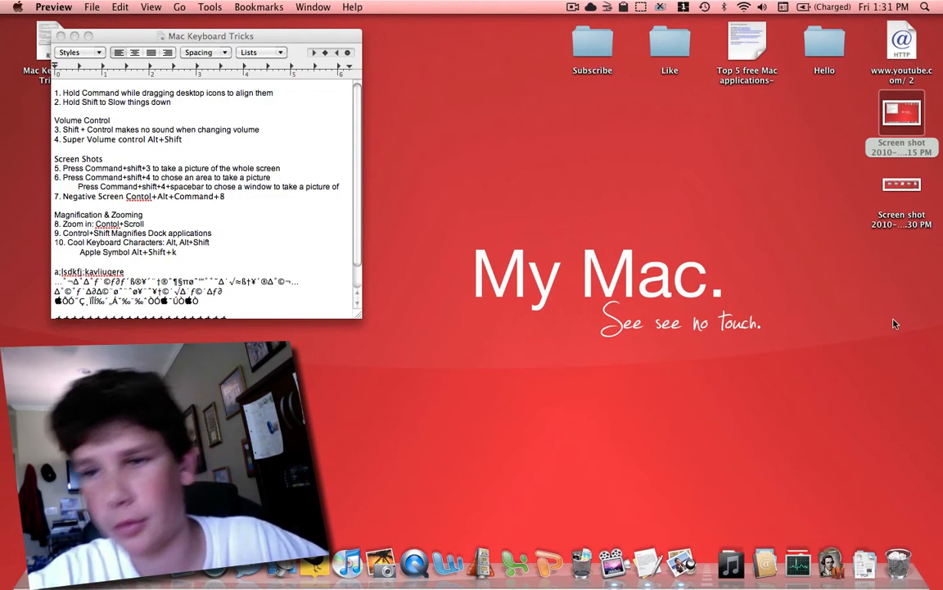
double_click(901, 184)
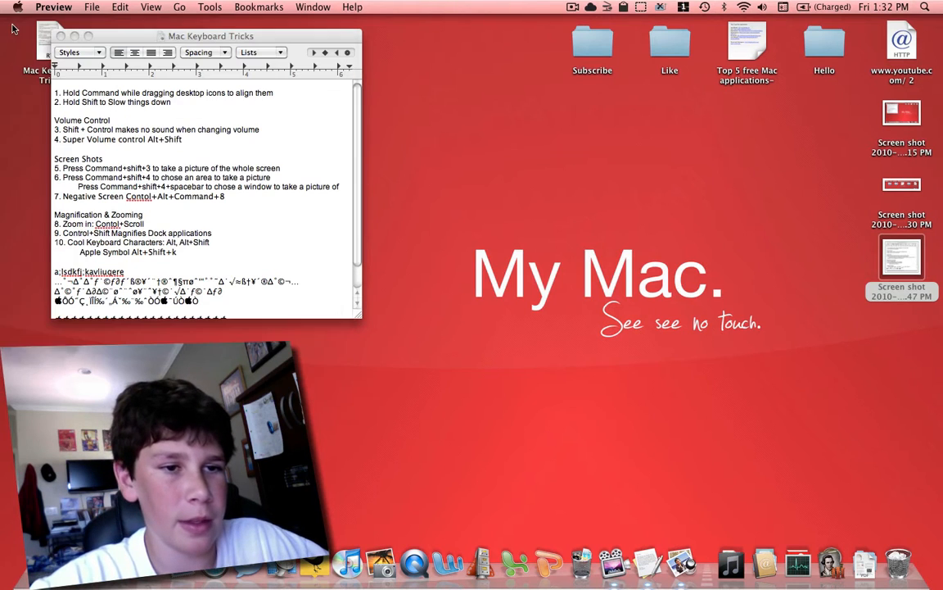
mouse_move(622, 200)
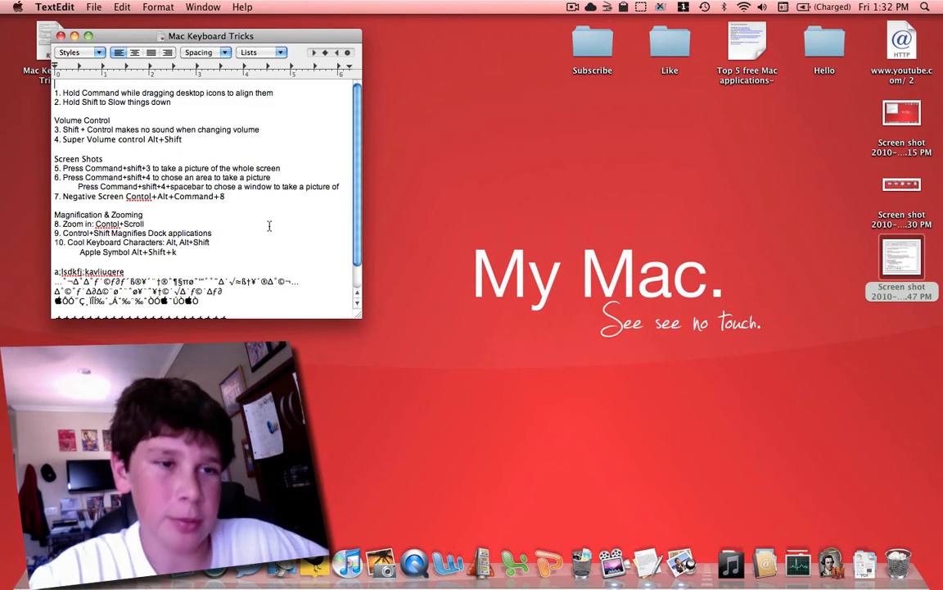
mouse_move(606, 181)
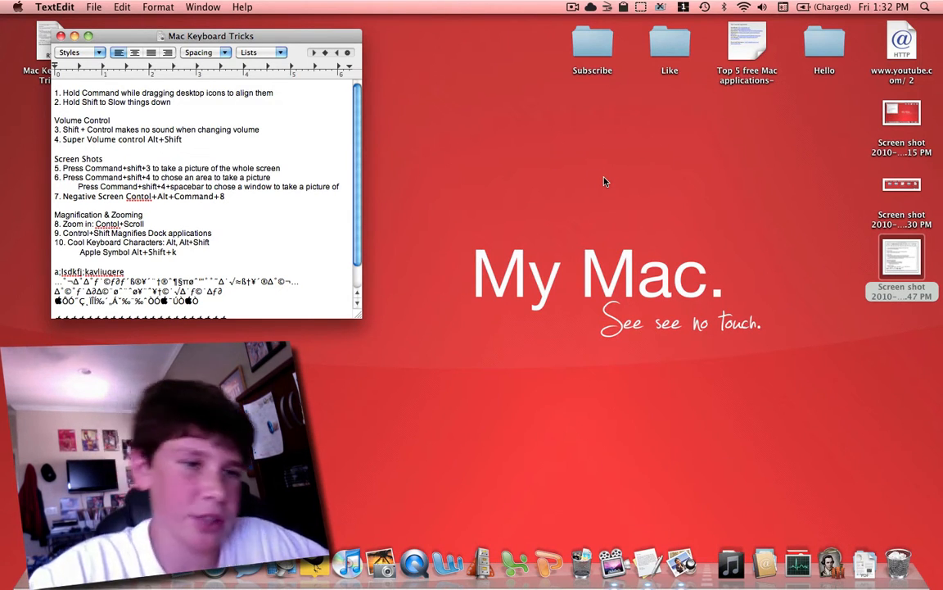
mouse_move(647, 117)
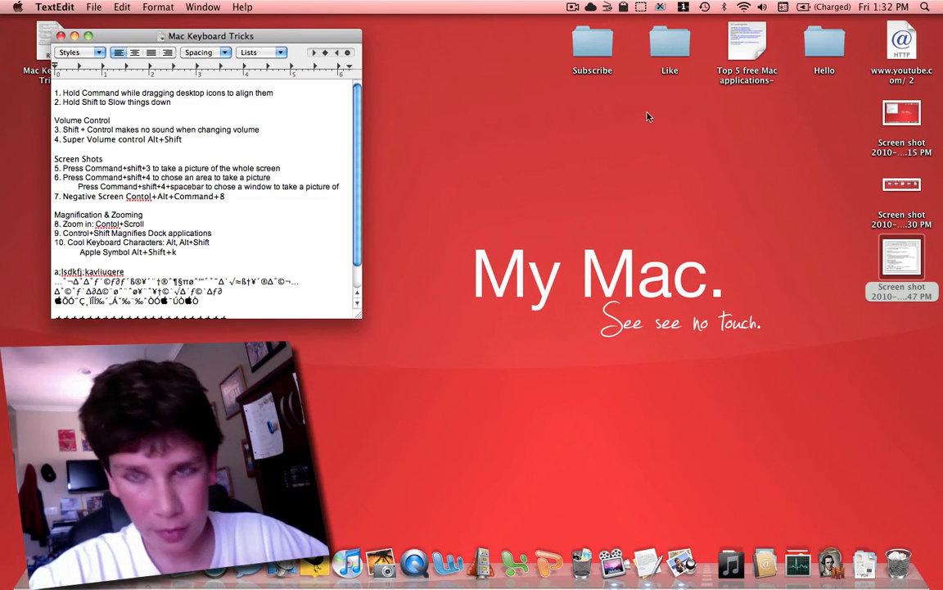
mouse_move(638, 123)
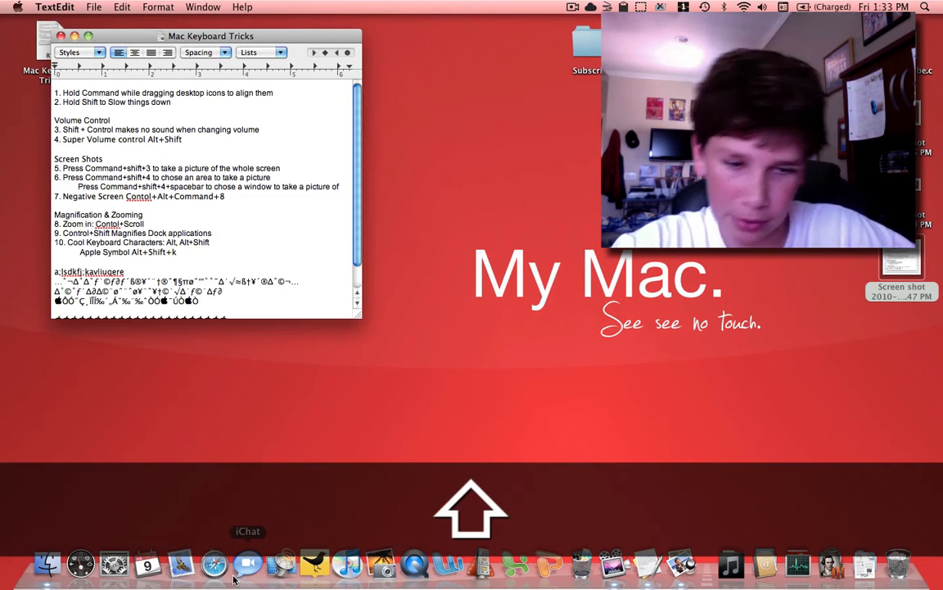
mouse_move(314, 563)
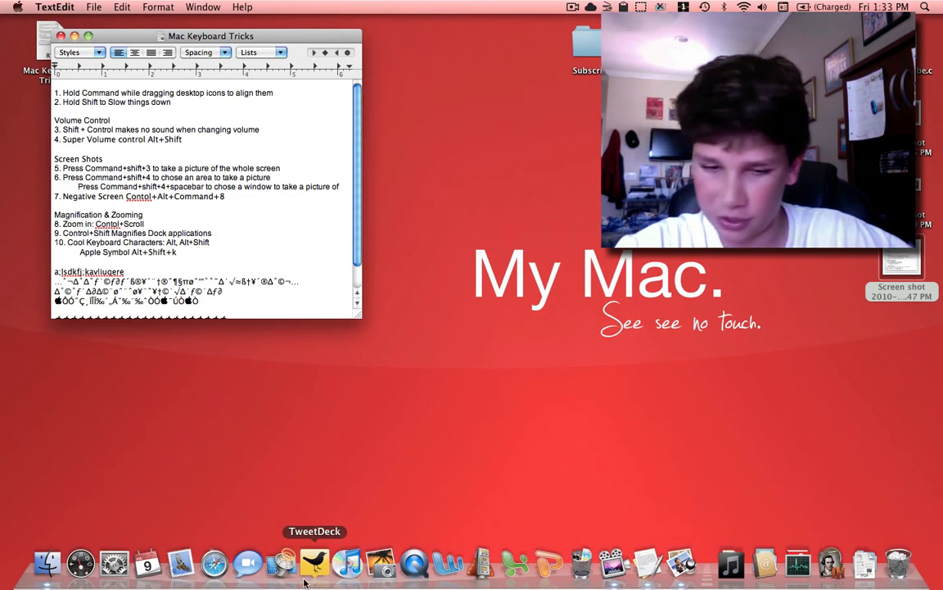
mouse_move(830, 563)
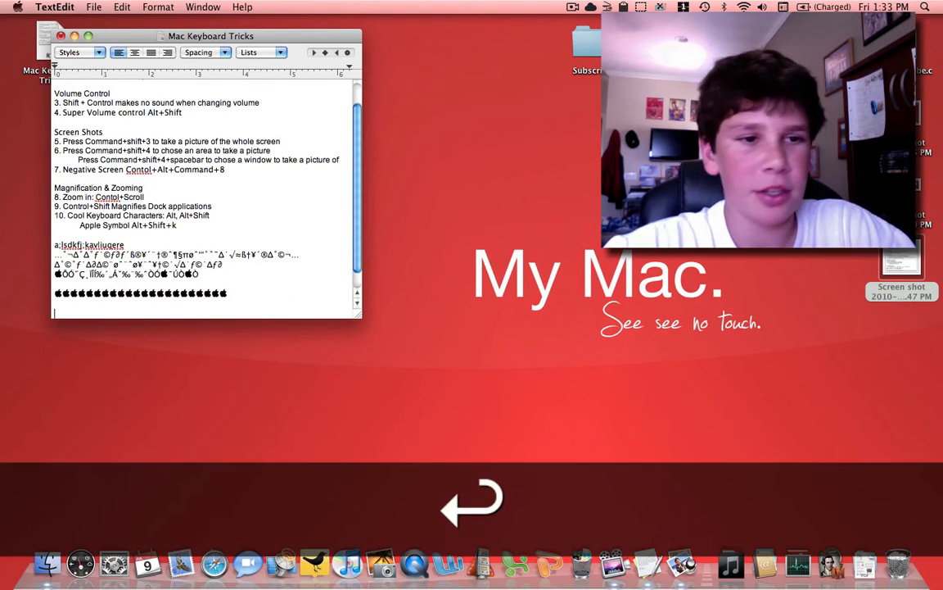
Step: Scroll down to the end of the Mac Keyboard Tricks note
scroll(down, 3)
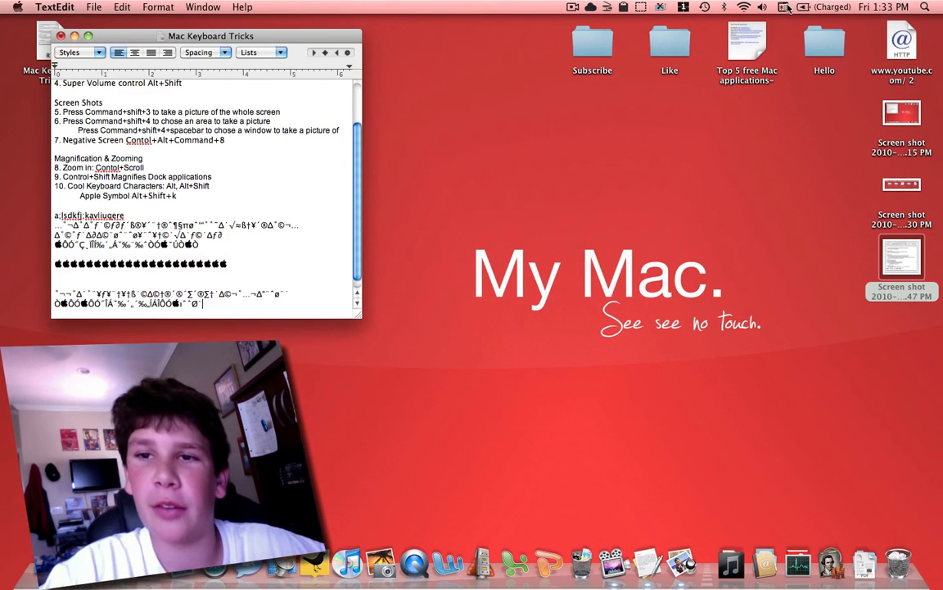
click(783, 7)
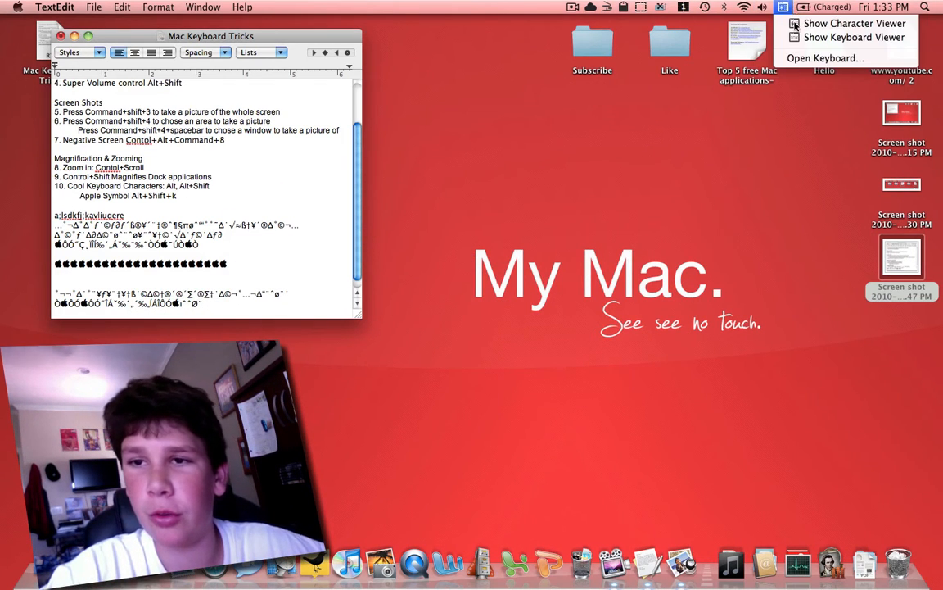
click(854, 23)
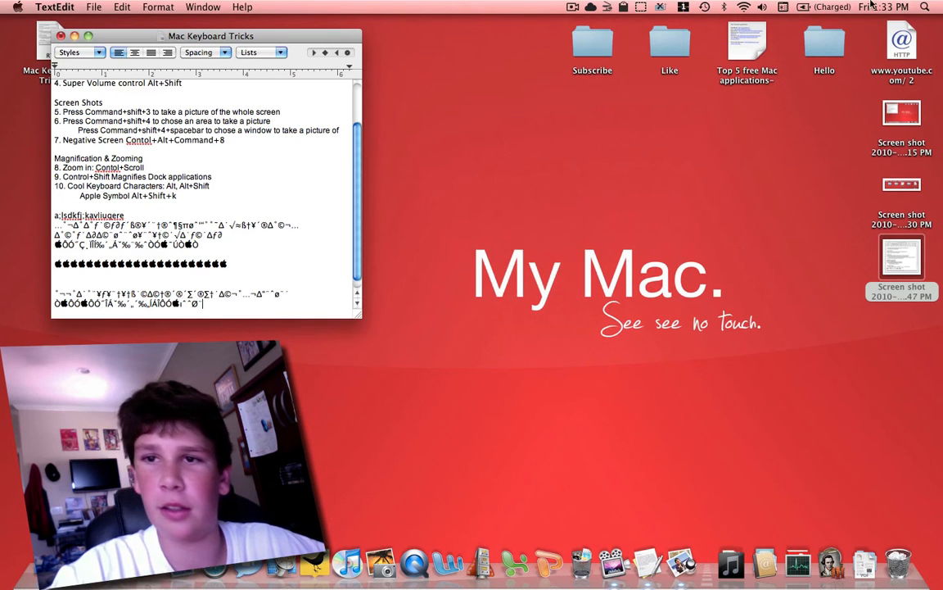
click(783, 6)
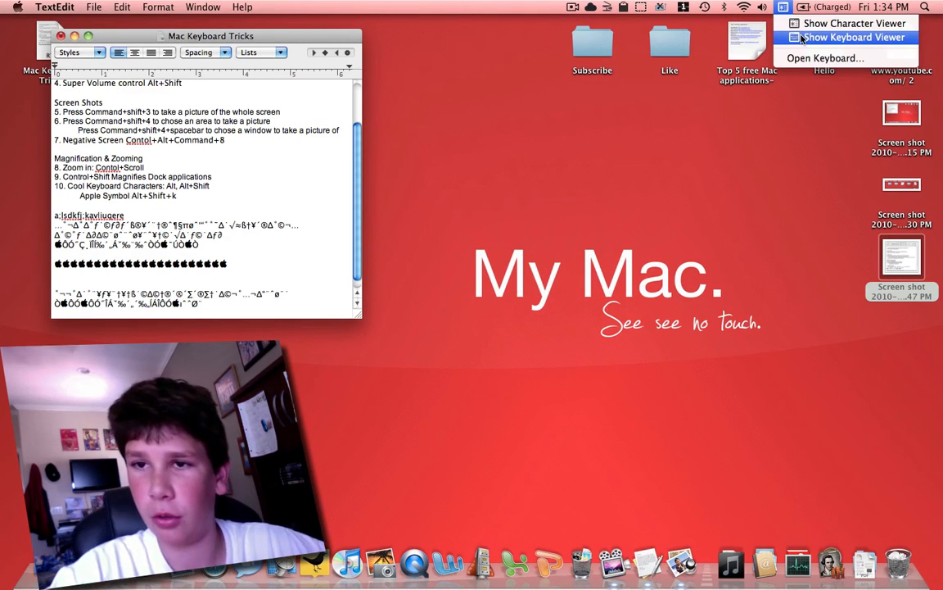
click(852, 37)
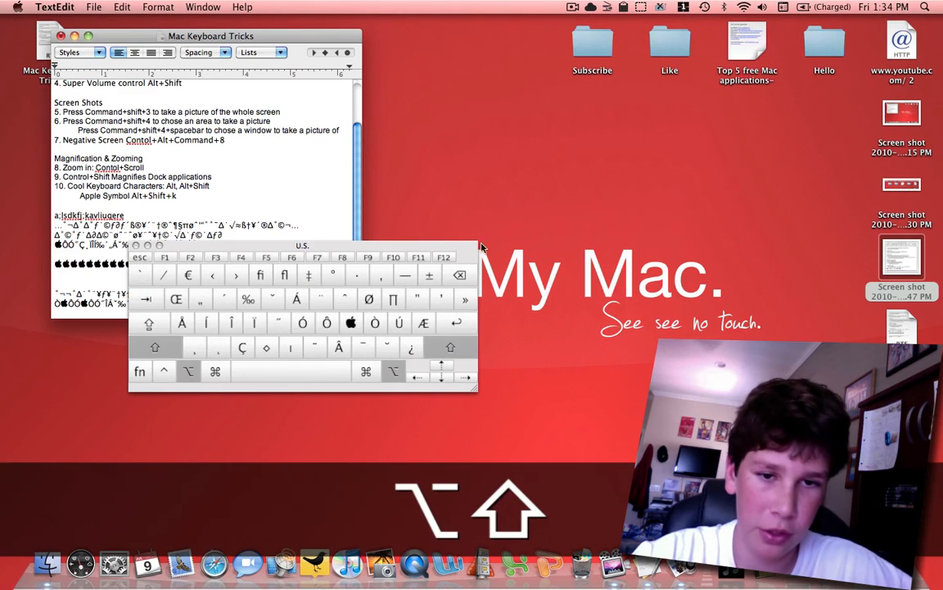
mouse_move(620, 149)
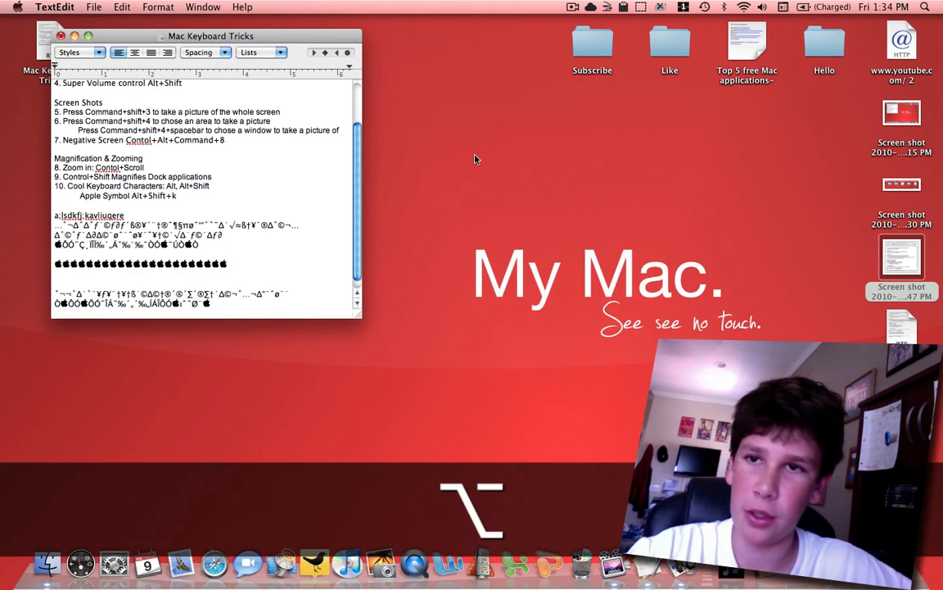
click(784, 6)
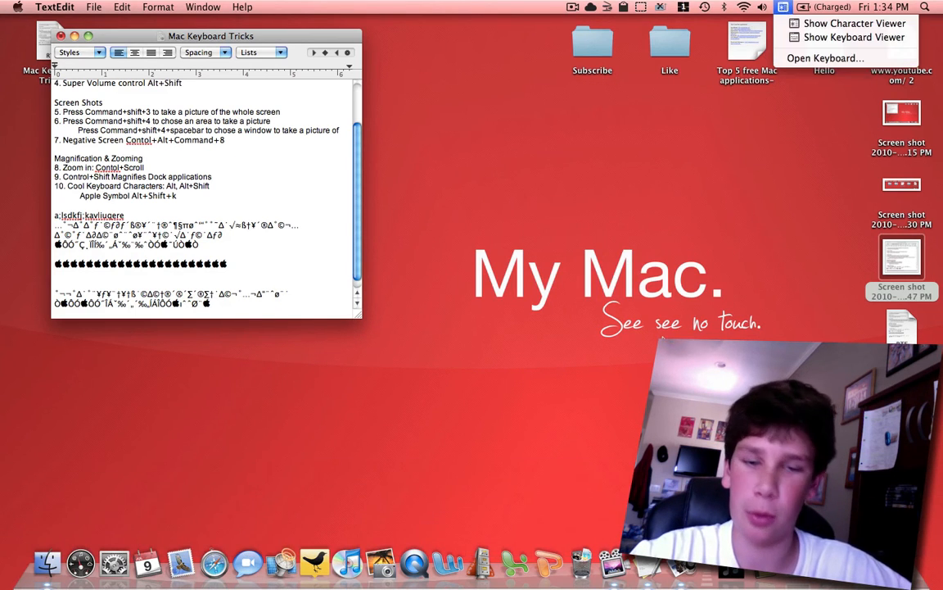
Step: Open the Keyboard pane and enable 'Show Keyboard & Character Viewer in menu bar'
click(114, 563)
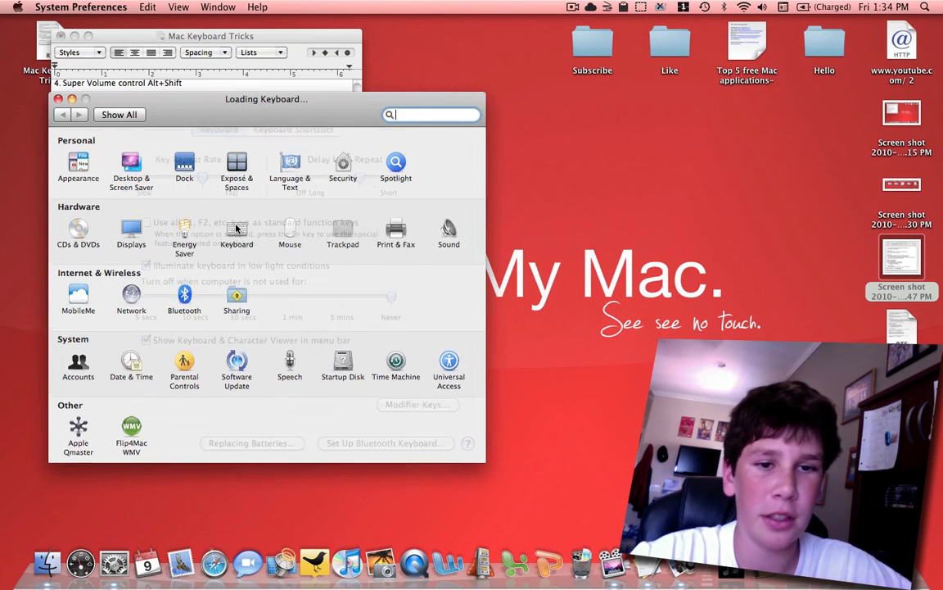
click(237, 233)
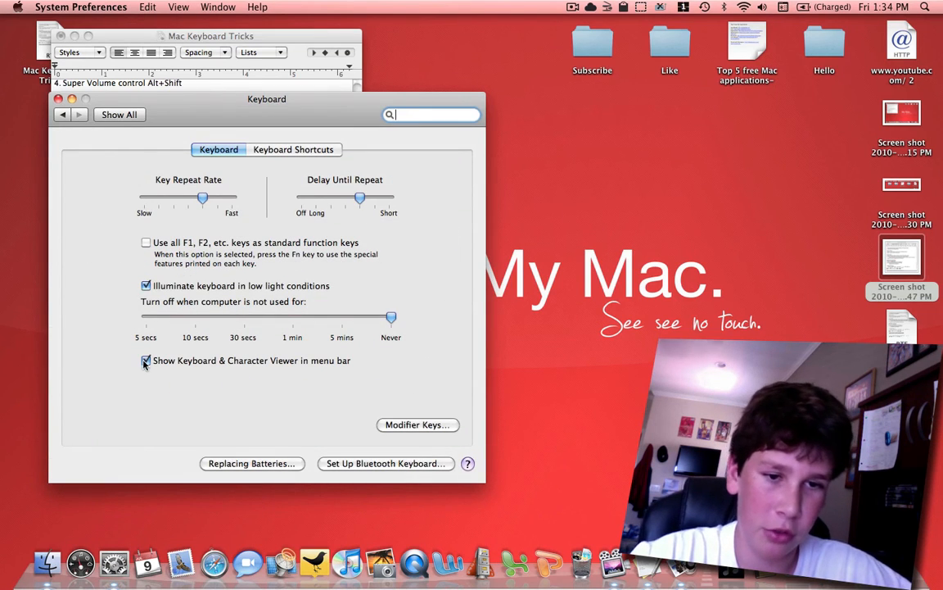
click(145, 360)
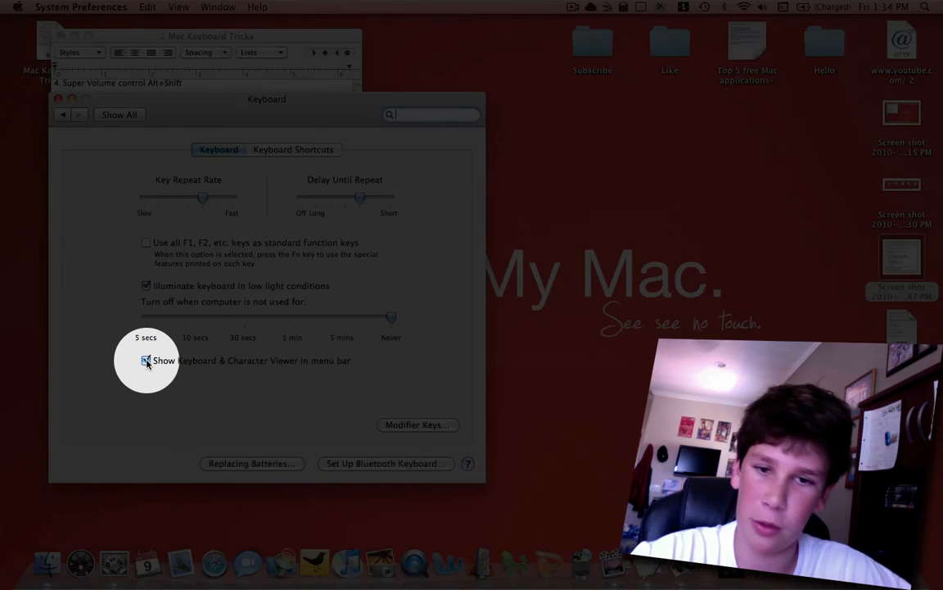